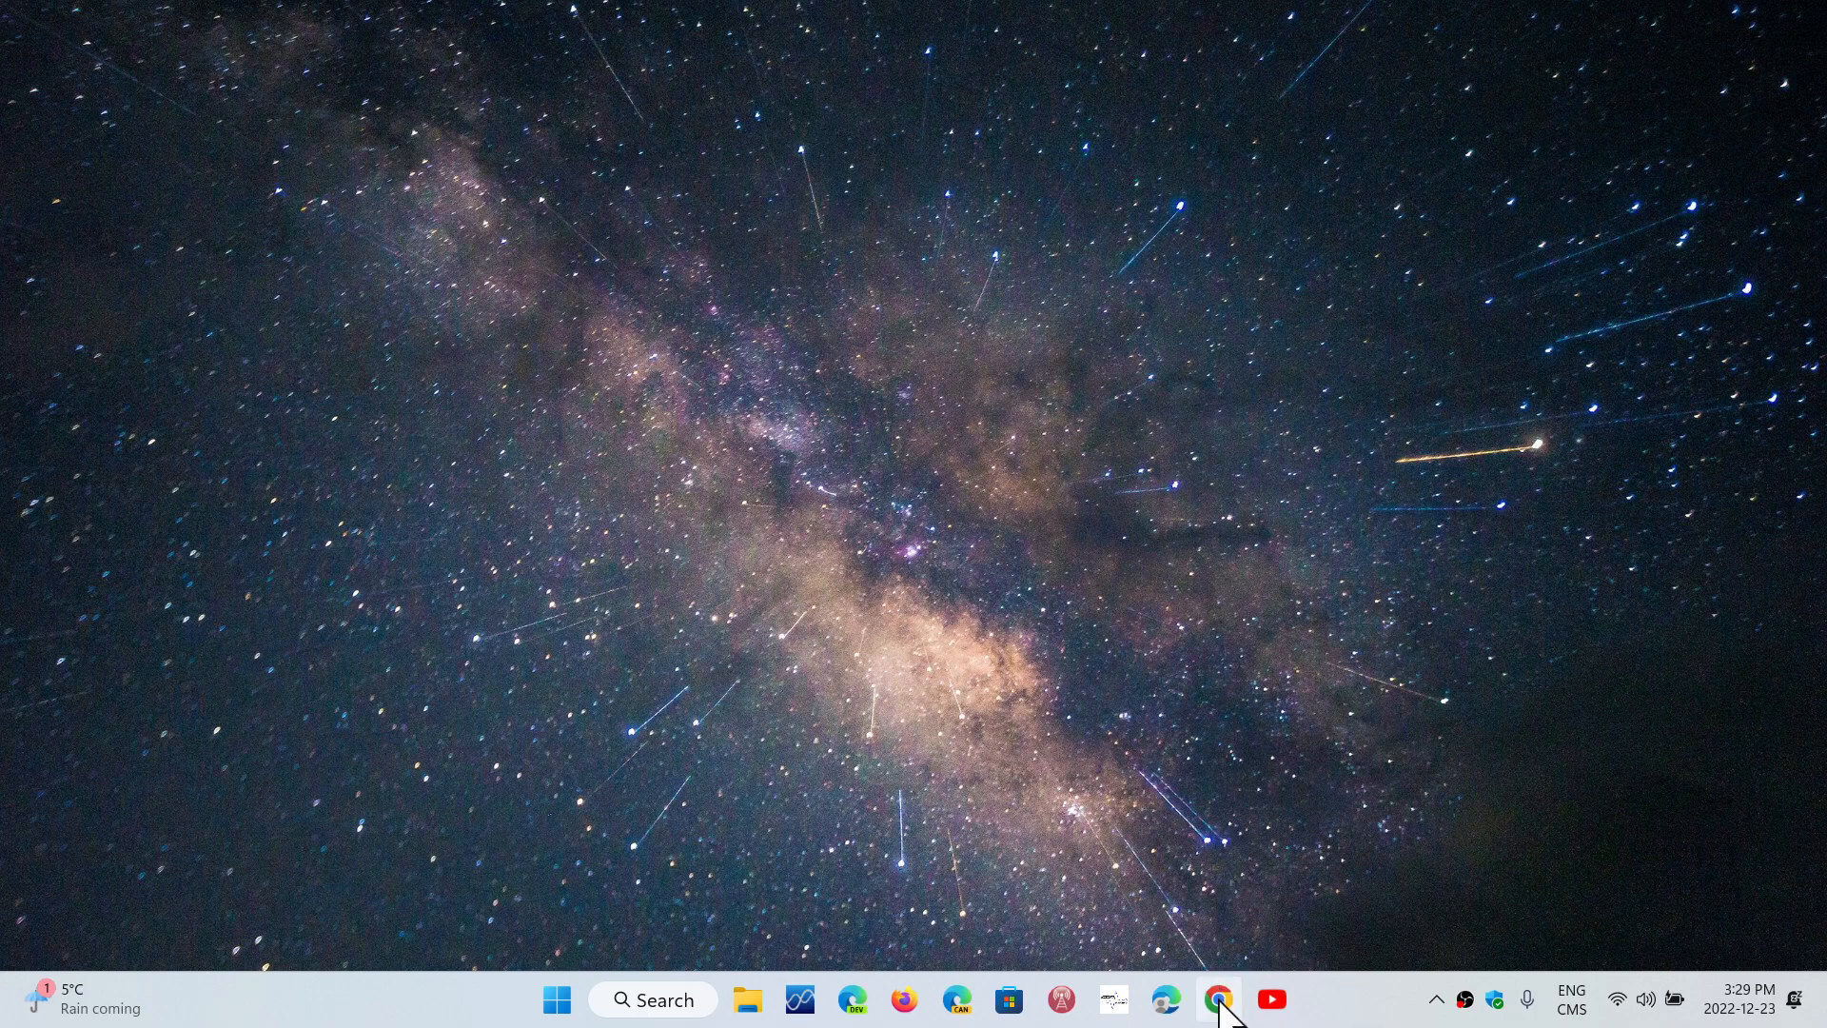
- Launch Google Chrome from the taskbar, opening the spaceweather.com homepage
click(1219, 1000)
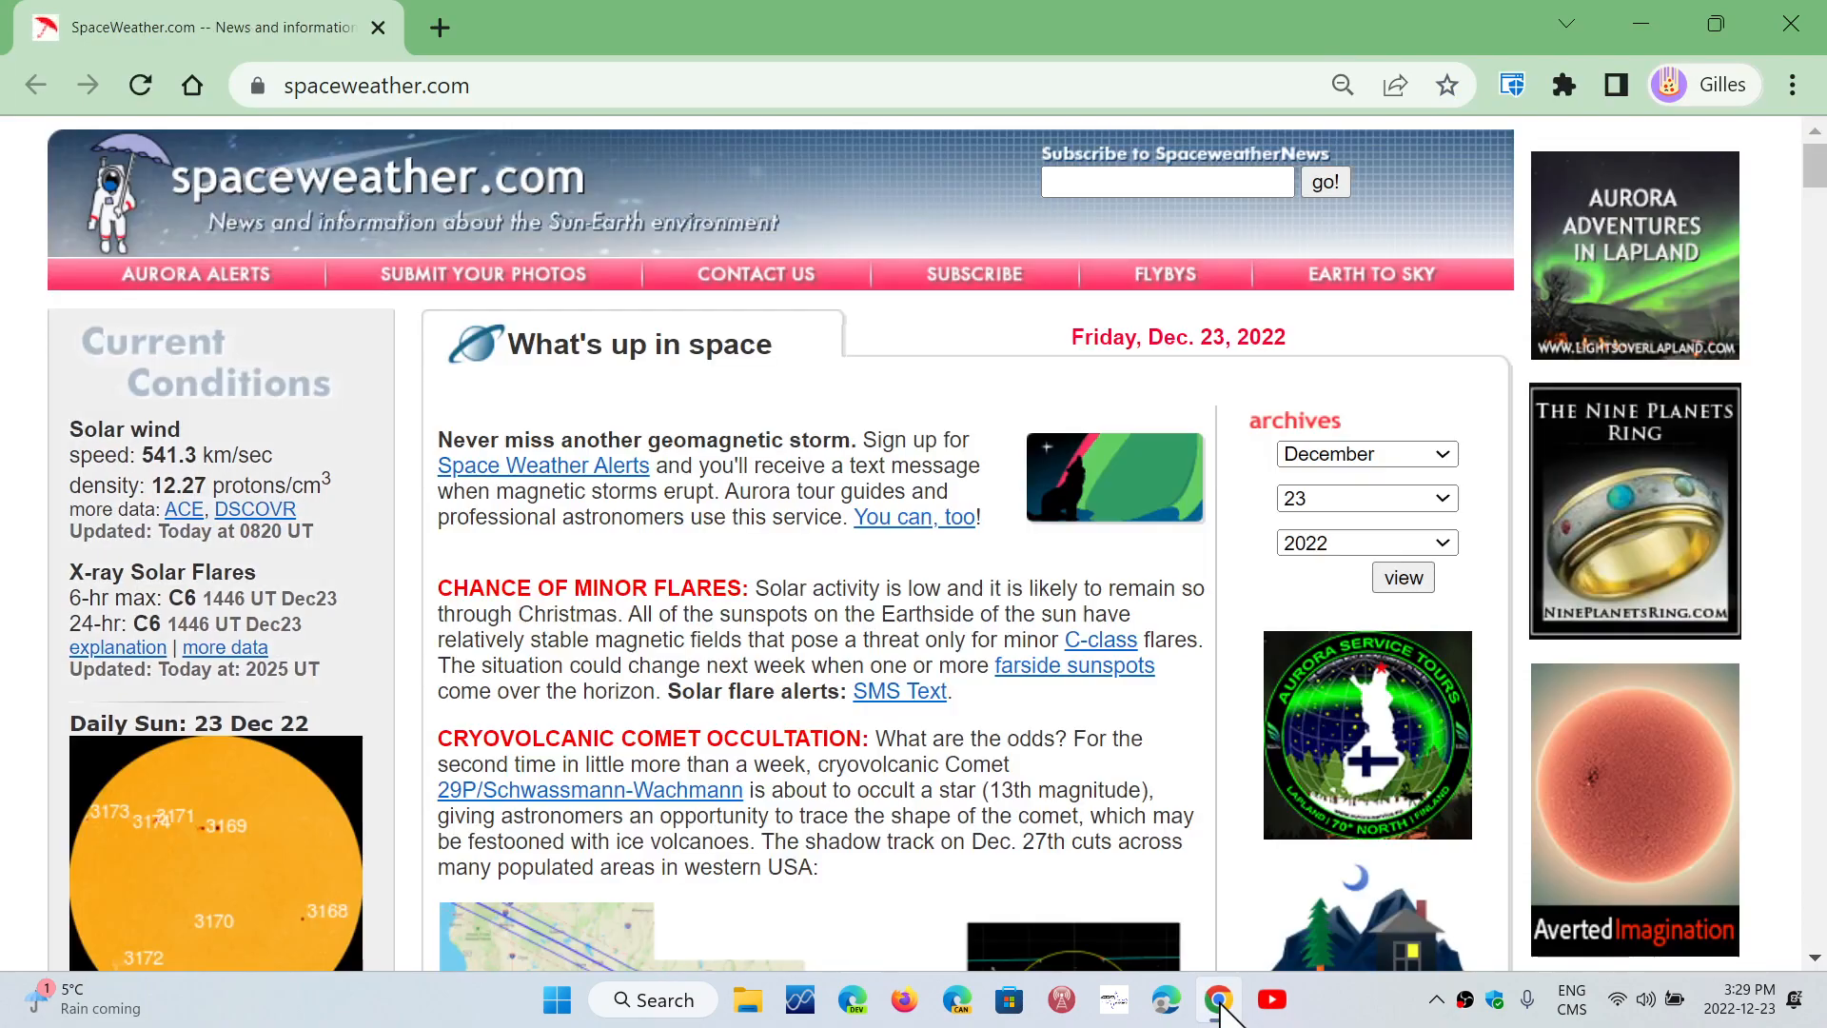
mouse_move(1804, 116)
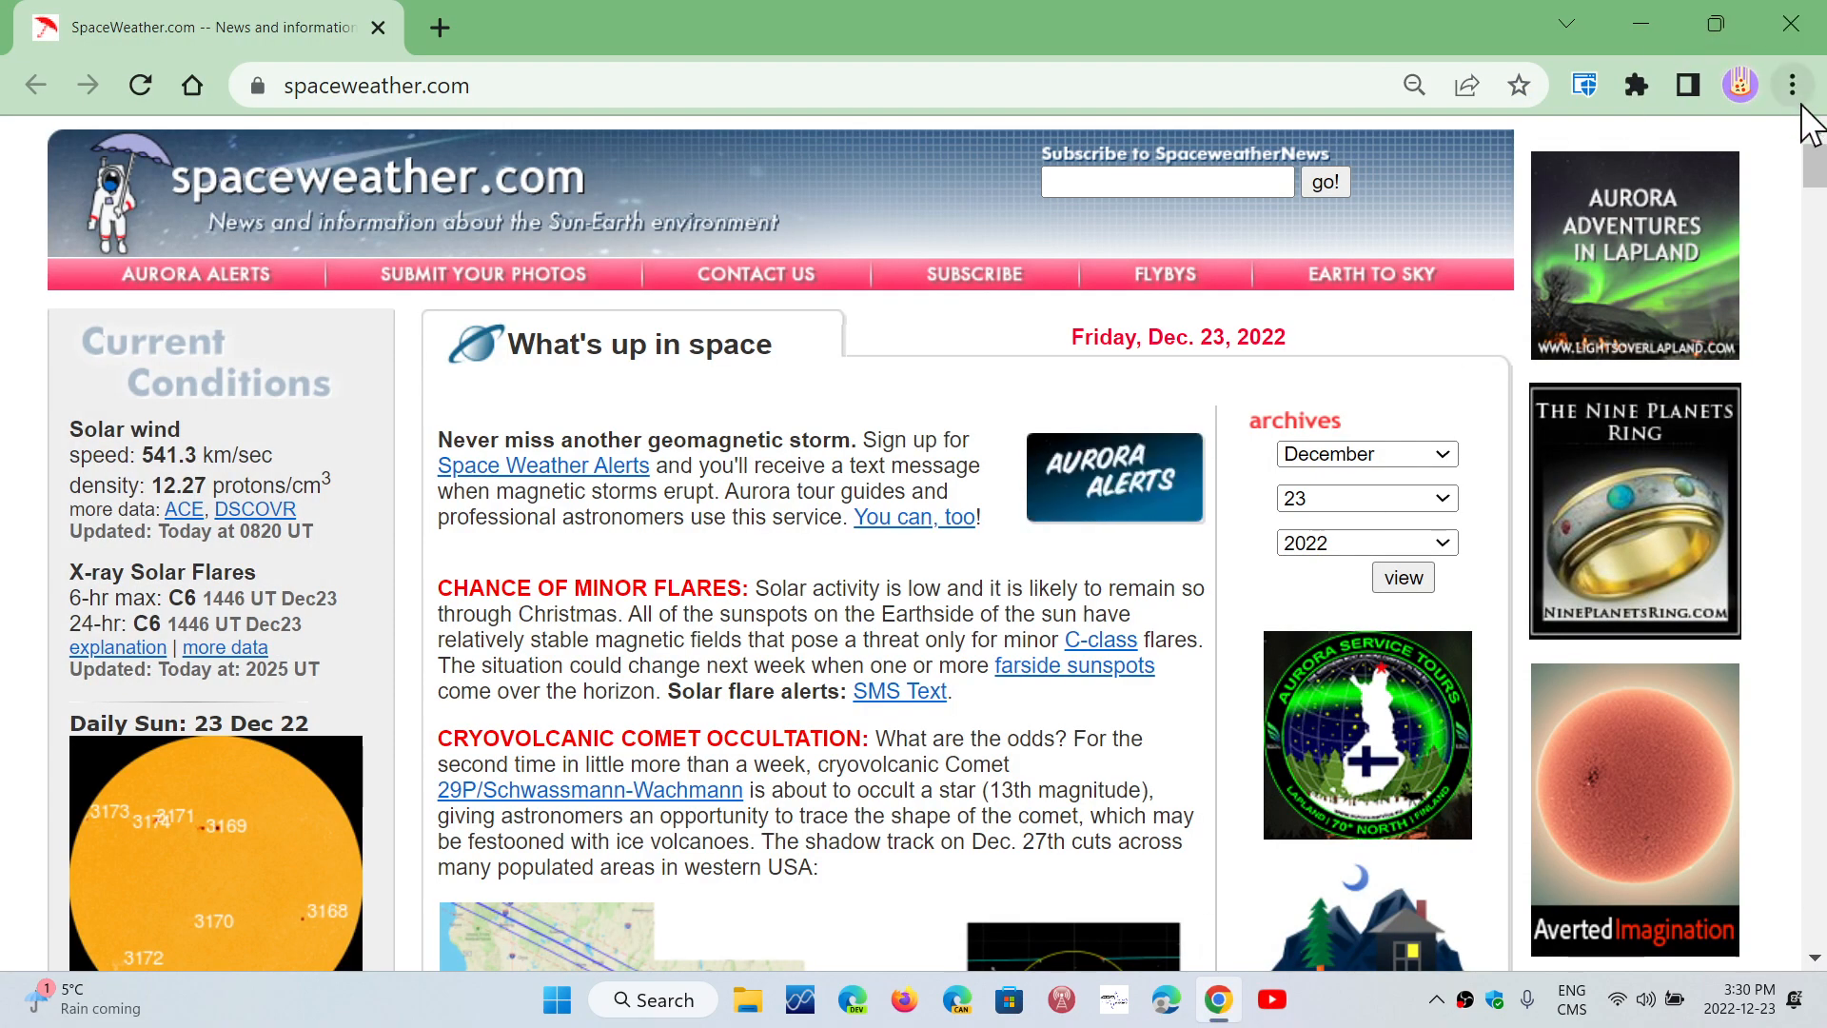
- Confirm Chrome 108.0.5359.125 is up to date via About Google Chrome, then close the browser
click(1793, 84)
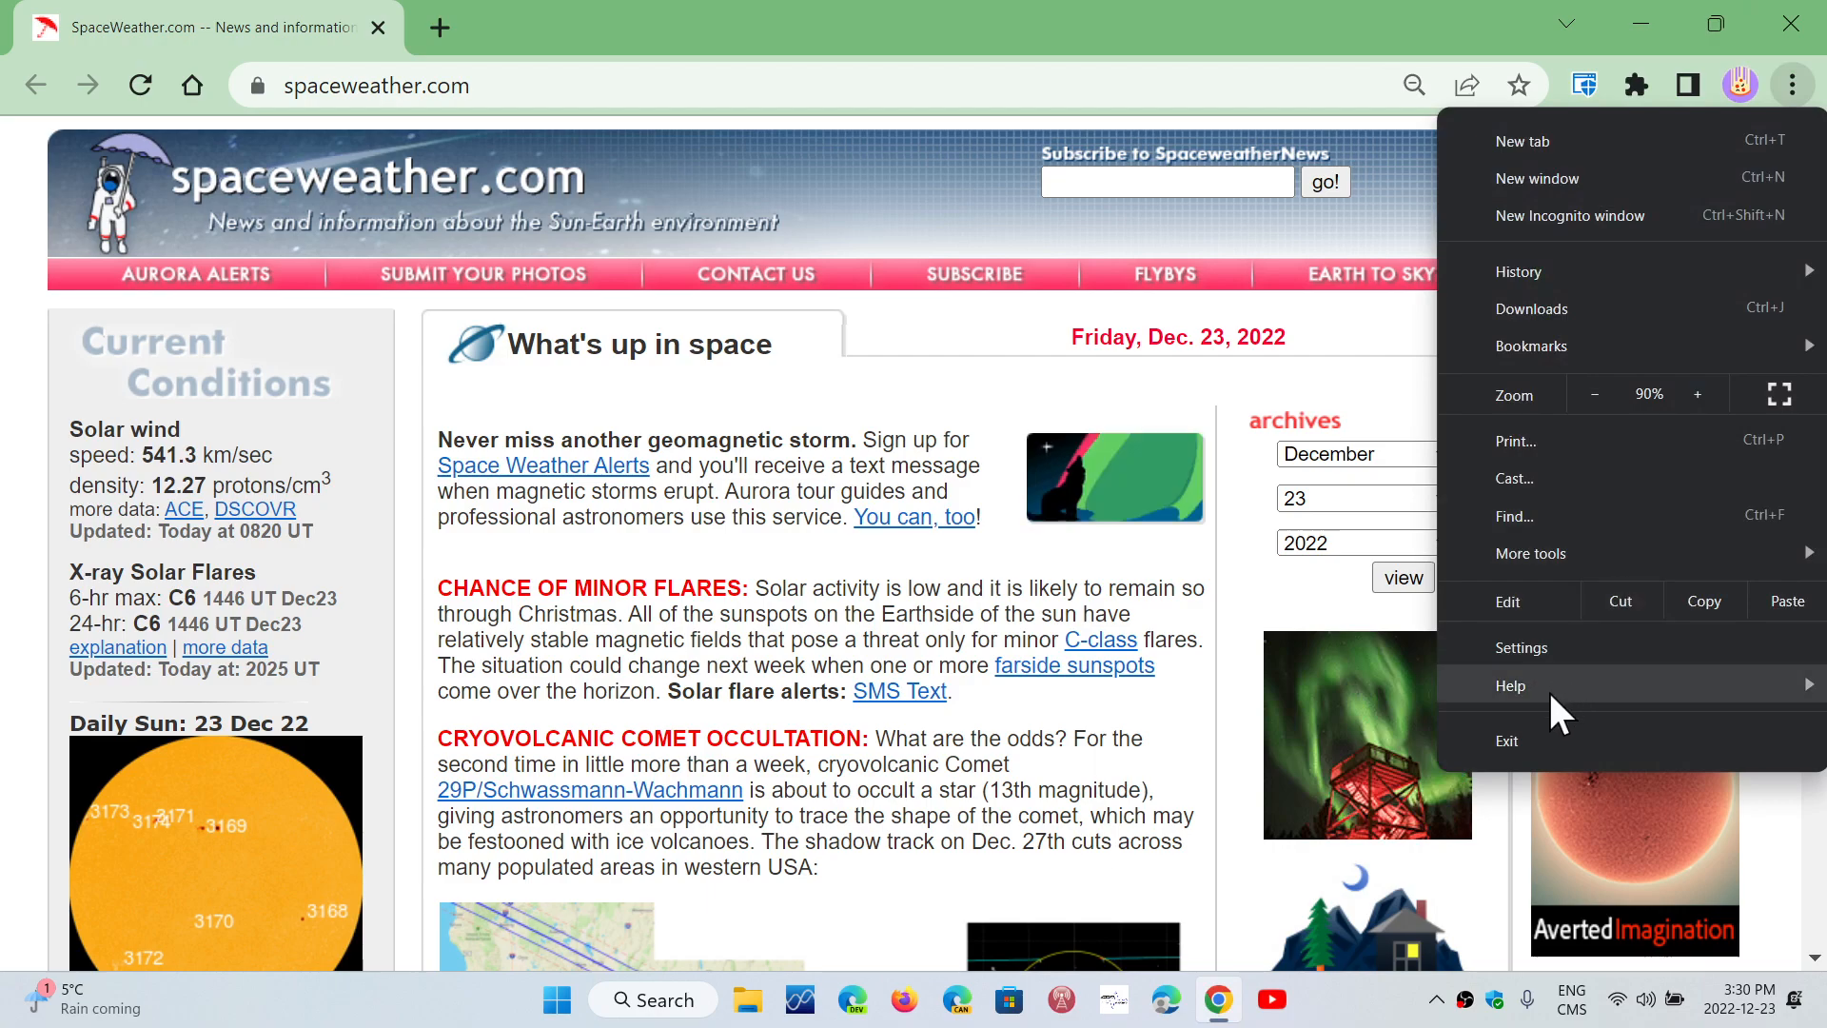
click(1511, 685)
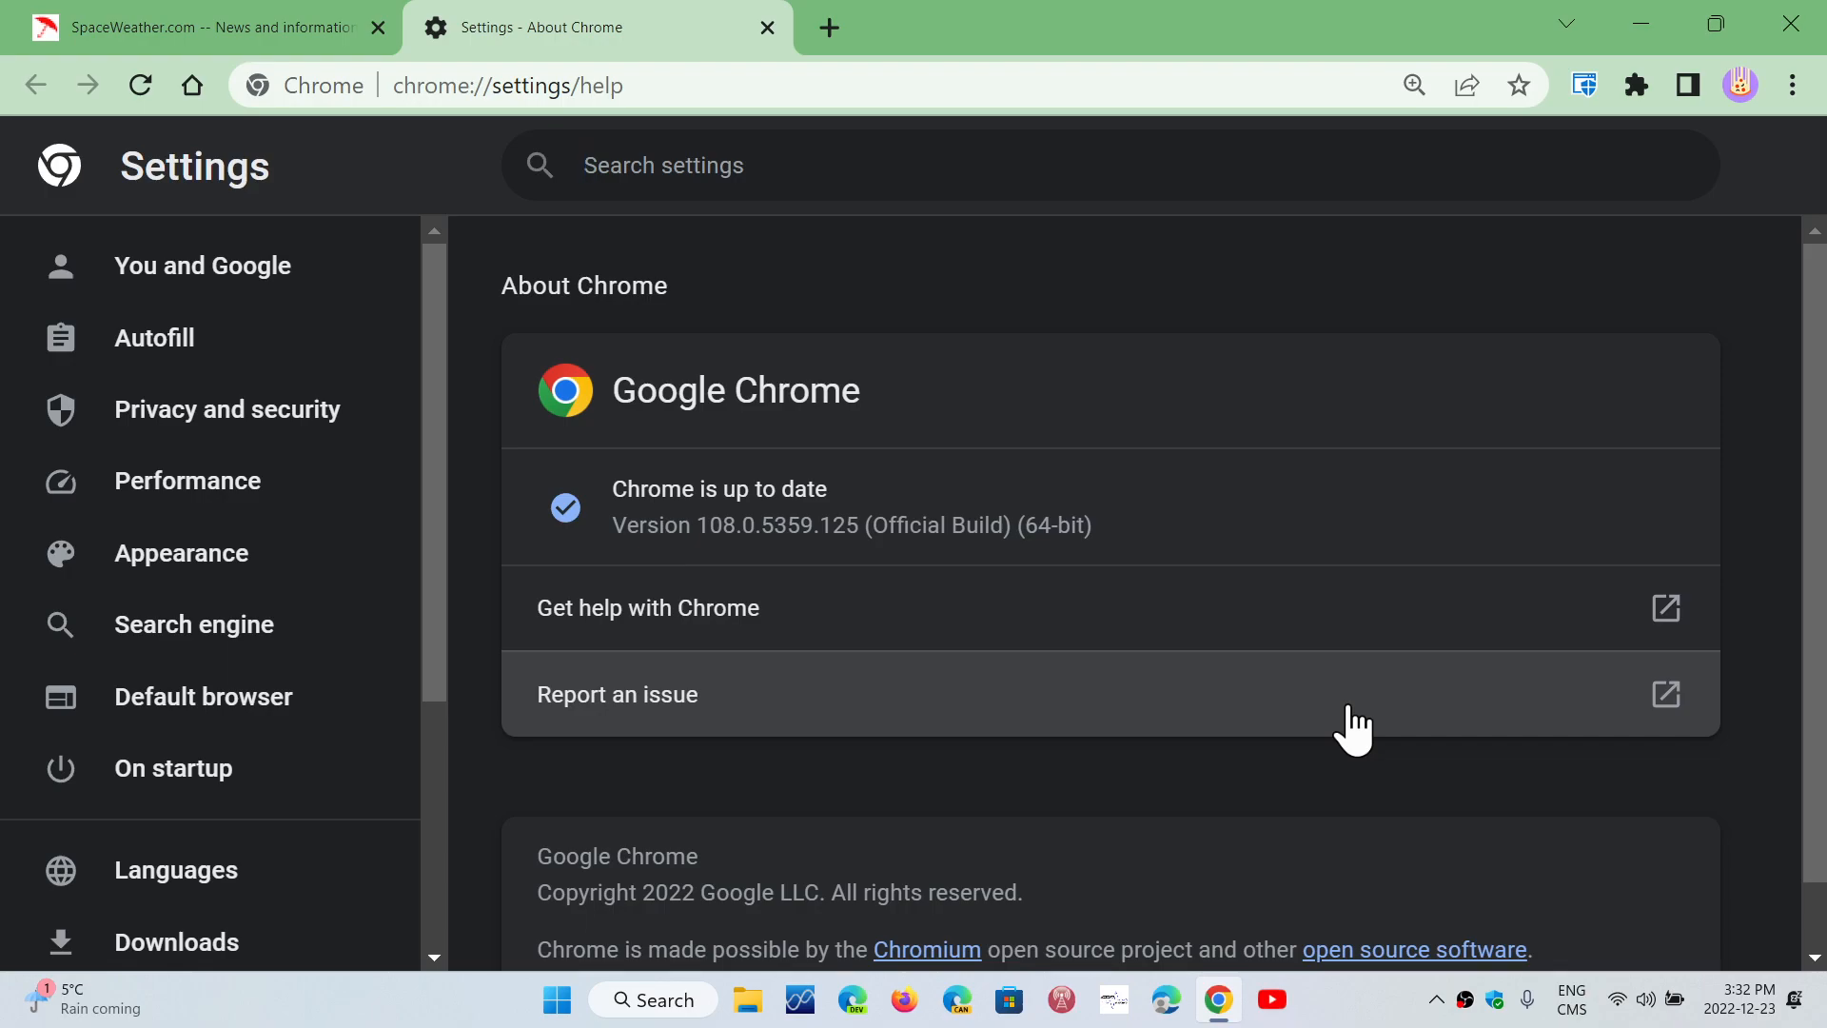
mouse_move(1180, 390)
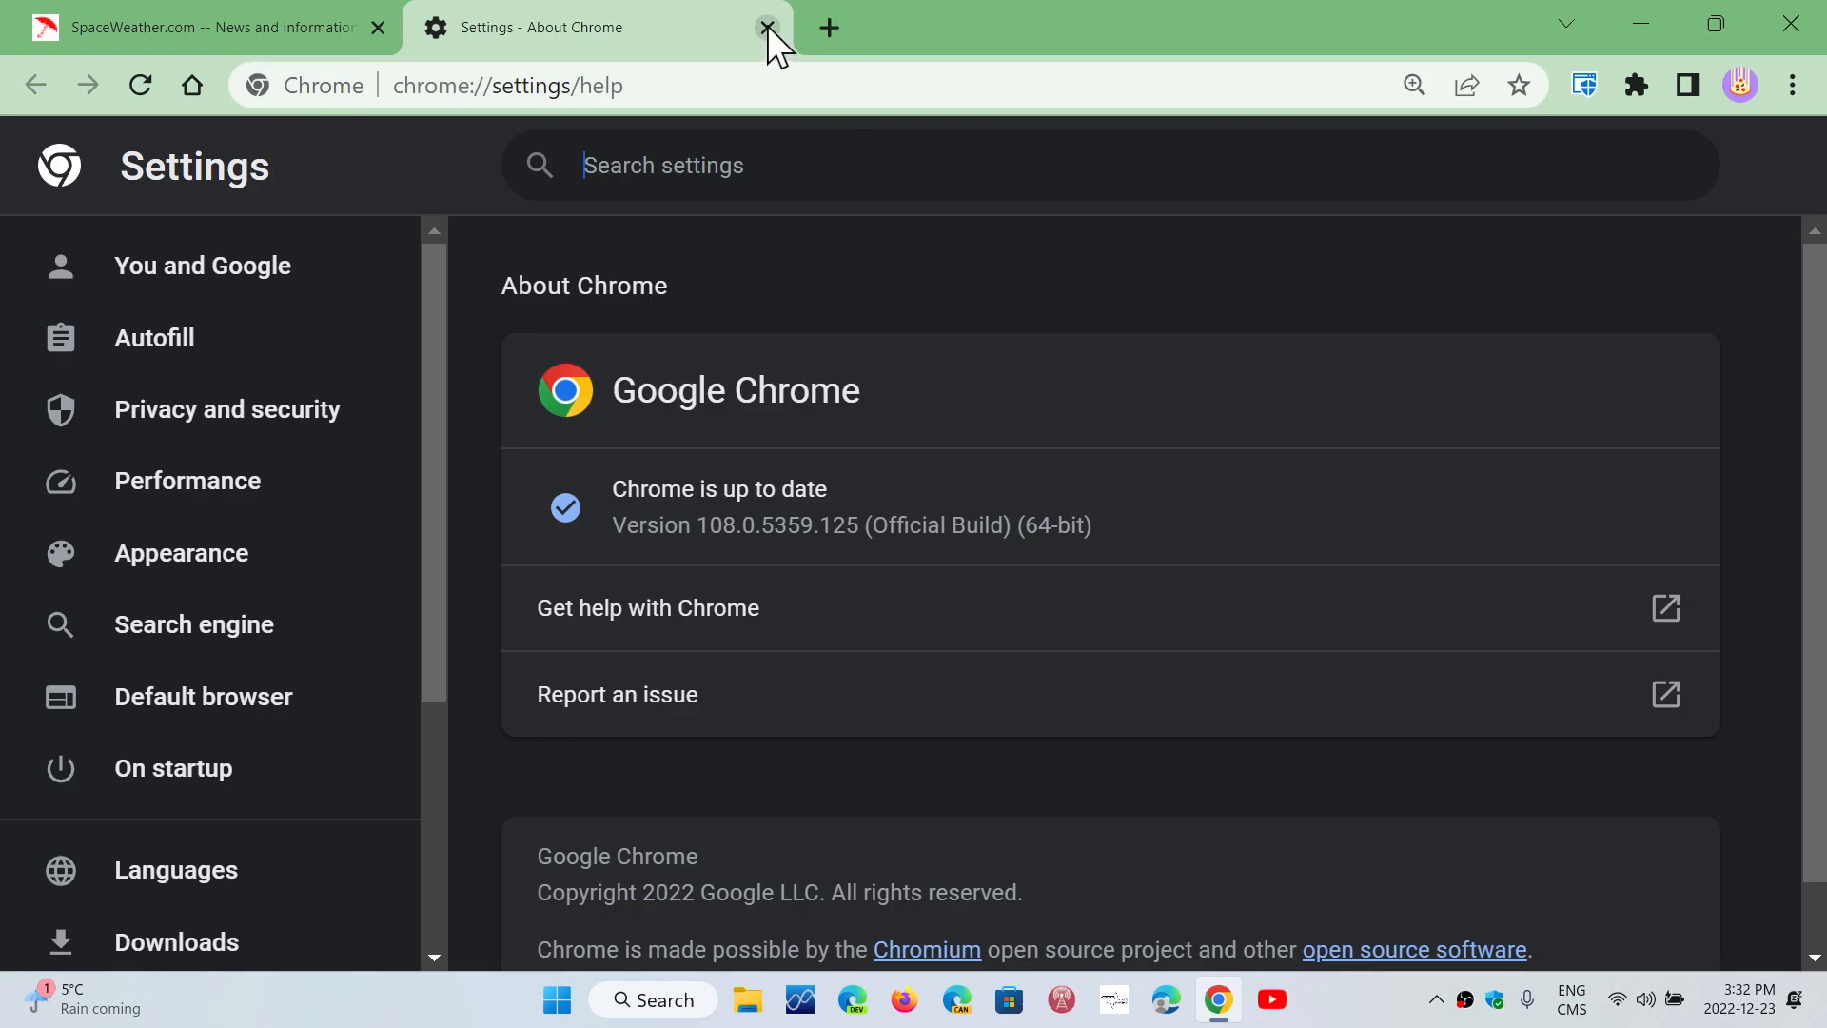
click(765, 26)
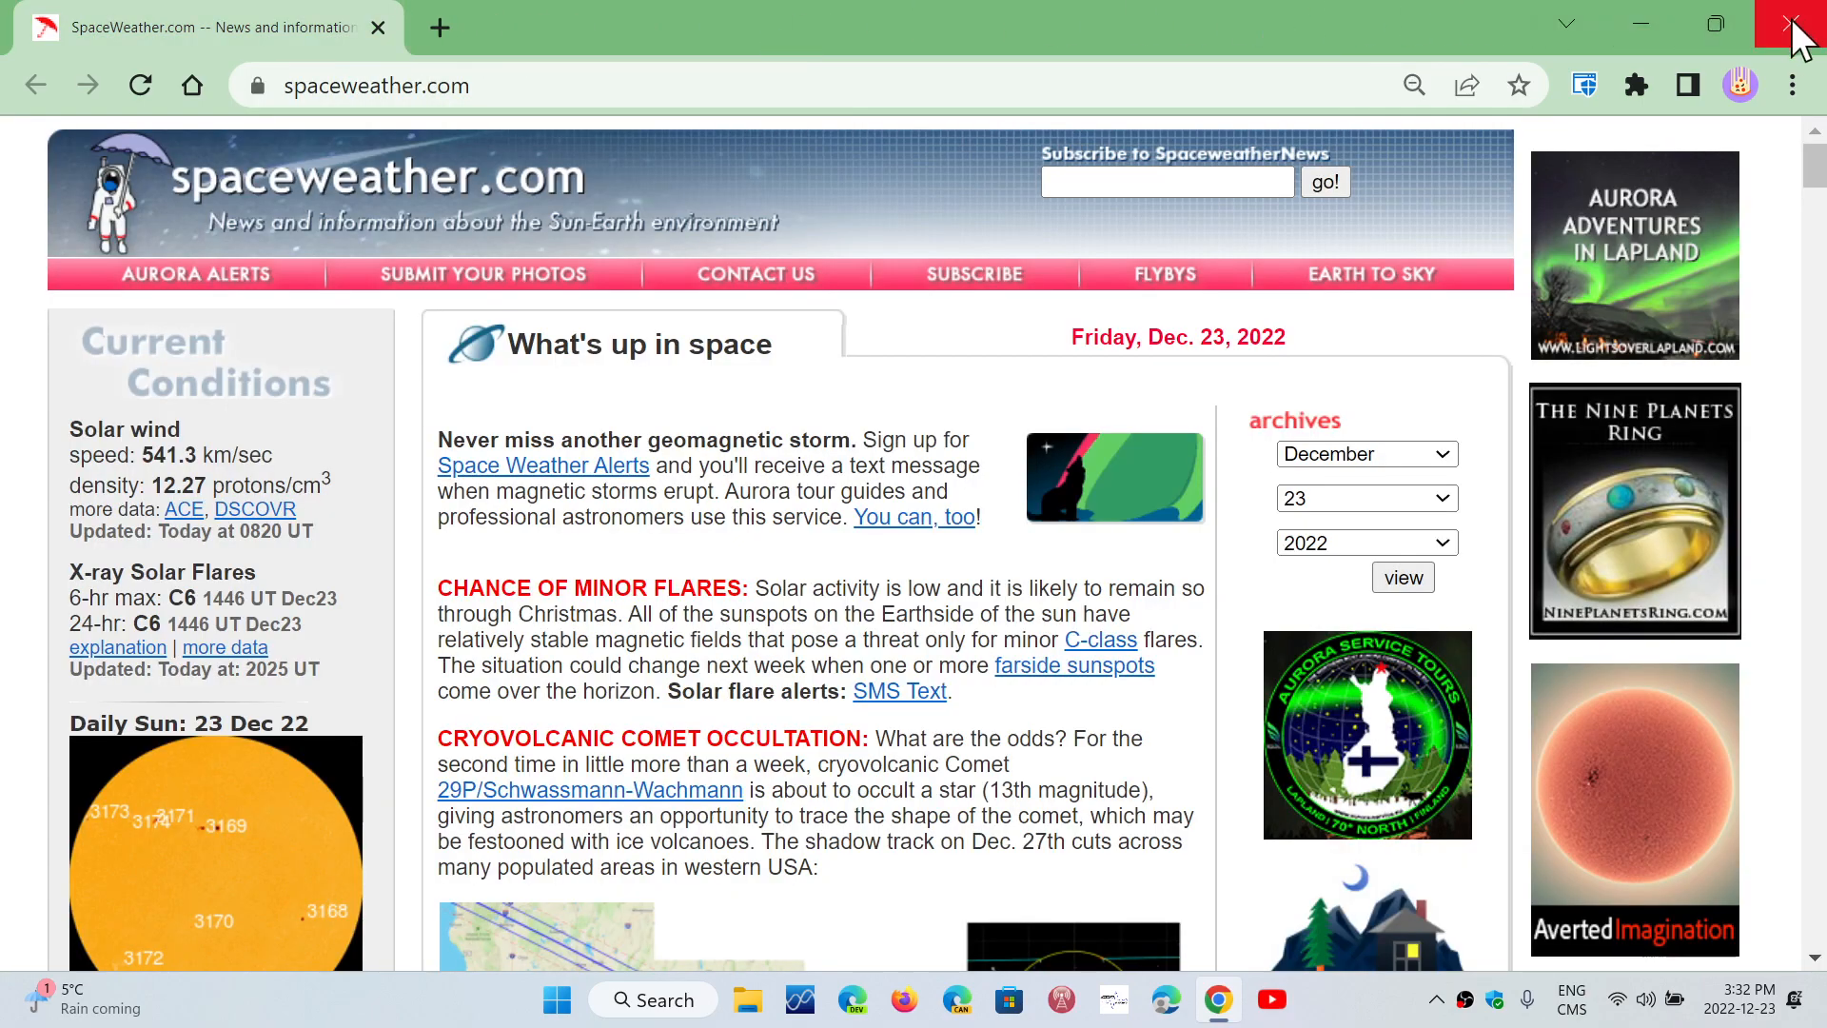
click(1797, 23)
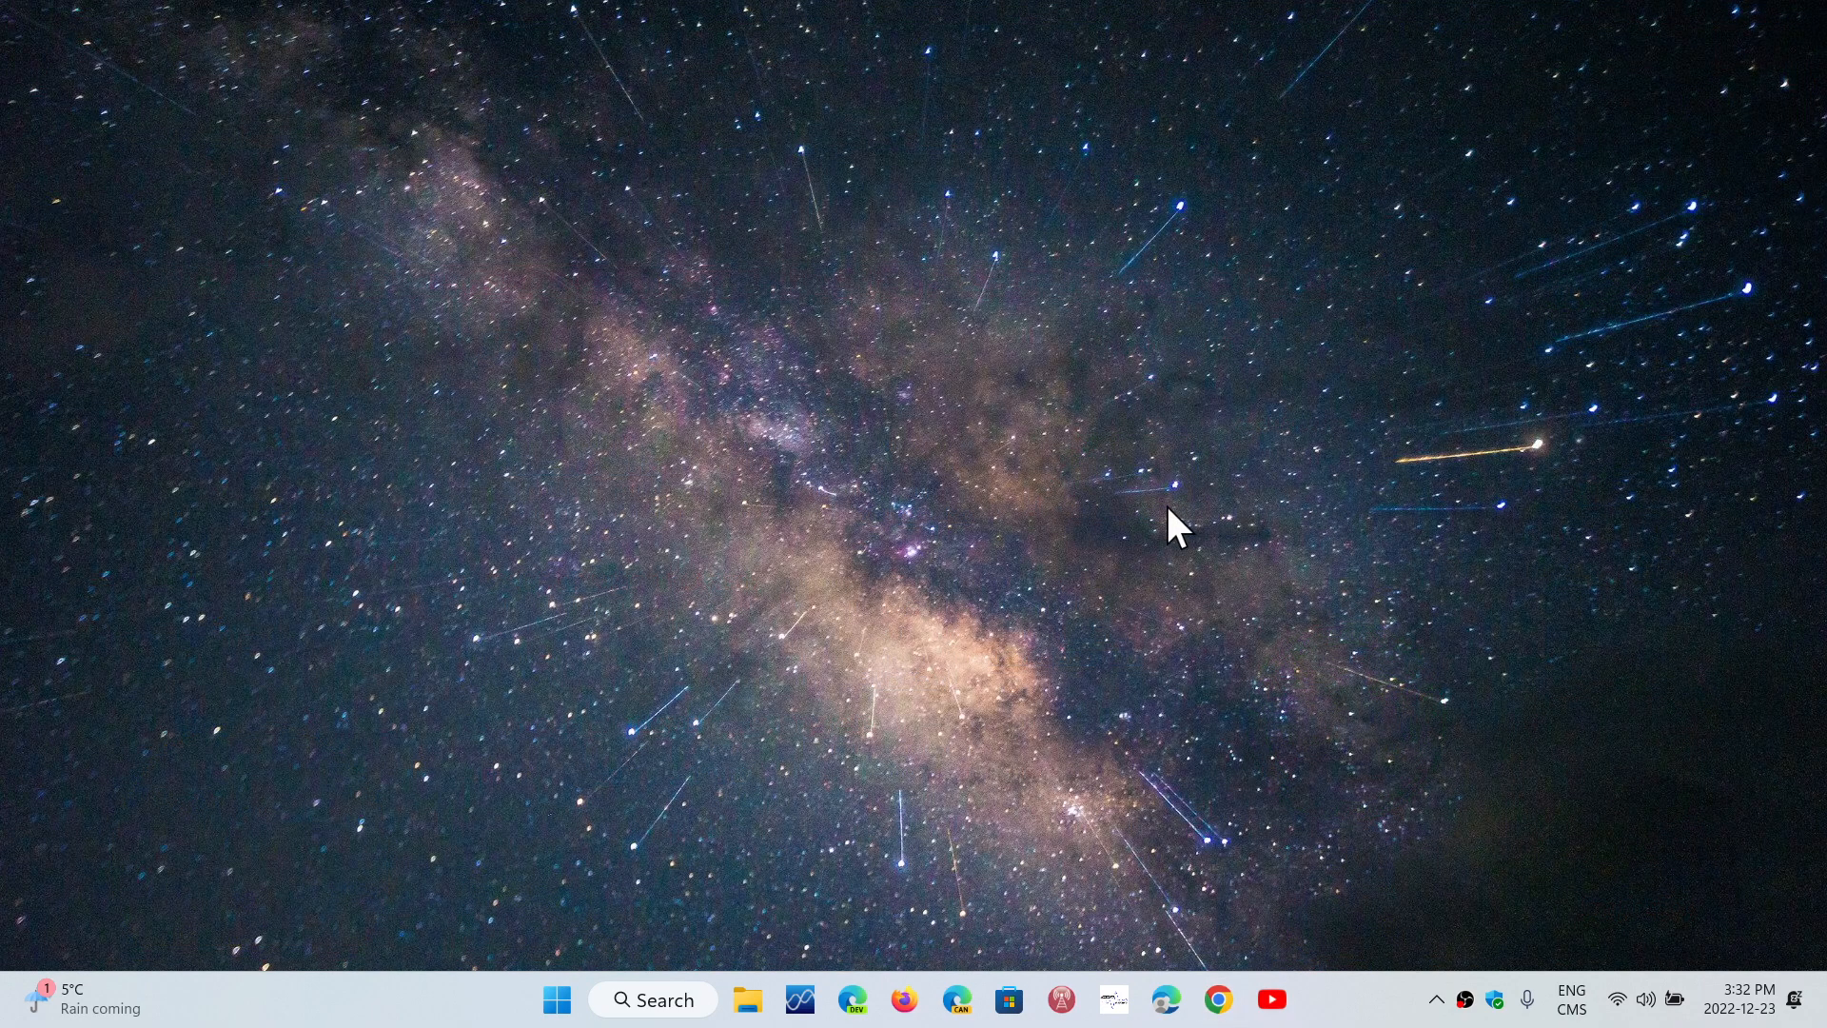